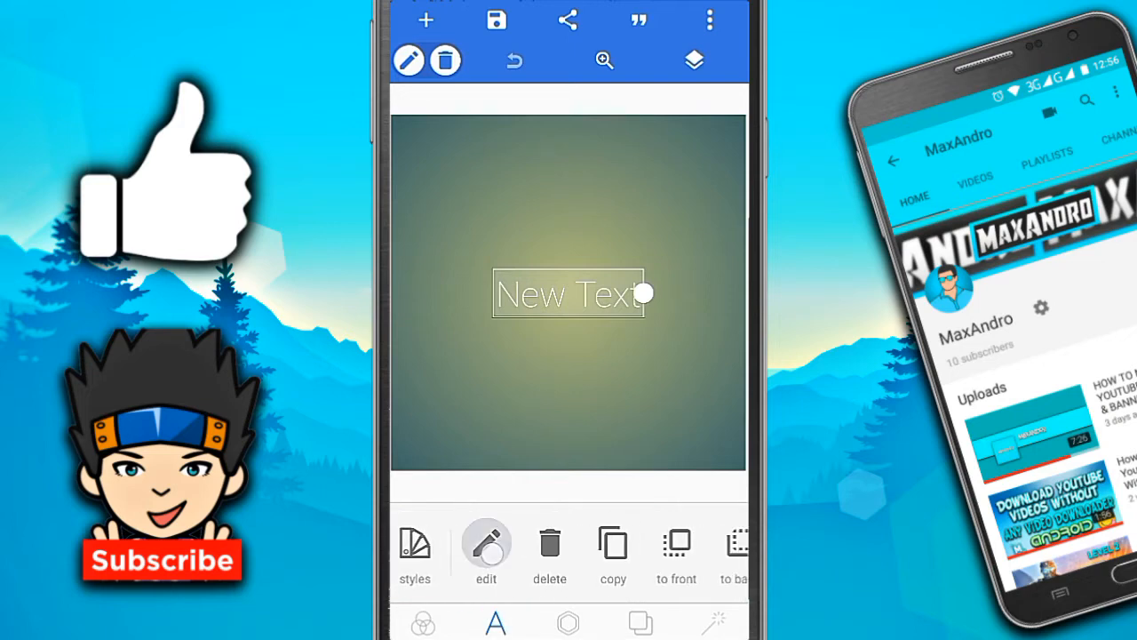
Shorten the placeholder from 'New Text' to 'Text' and enlarge it on the canvas
{"action": "left_click", "coordinate": [487, 542]}
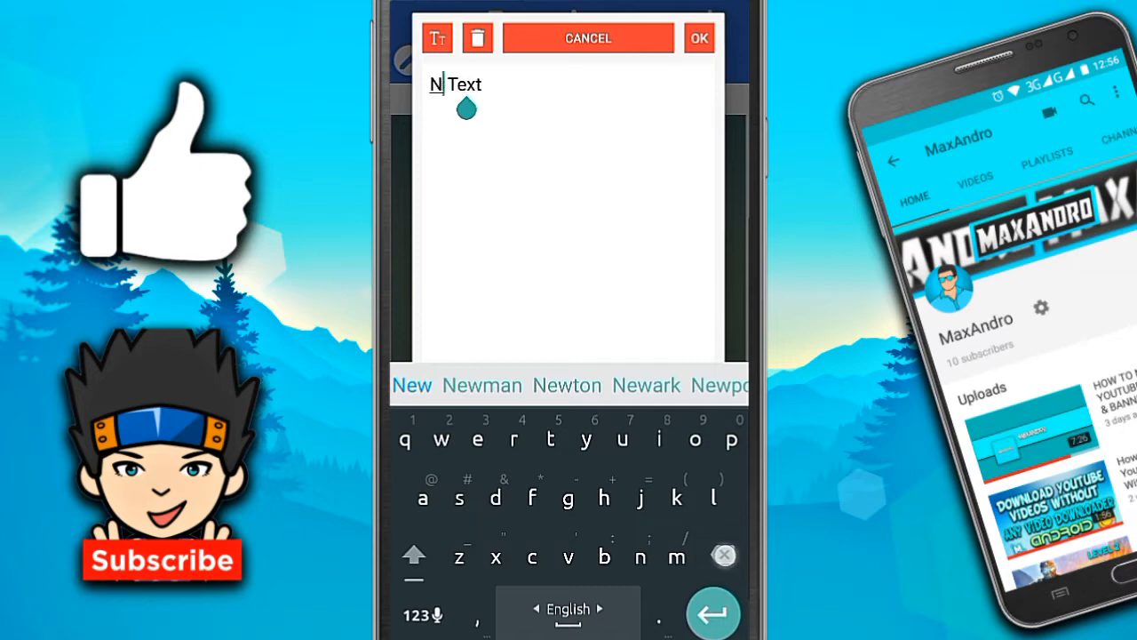
{"action": "key", "text": "Backspace"}
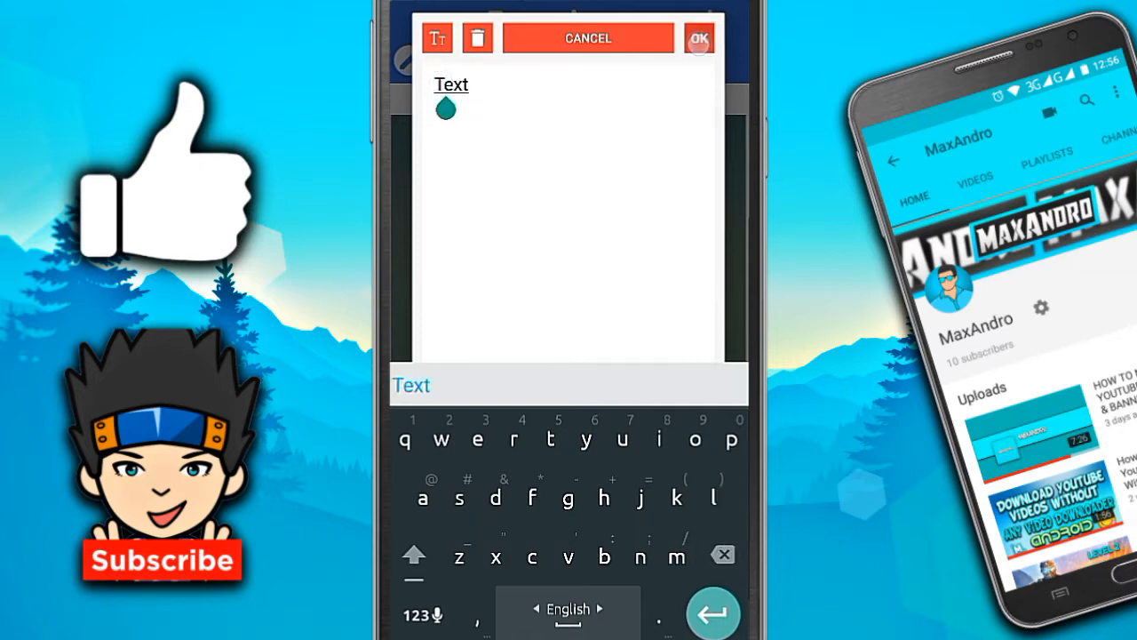
{"action": "left_click", "coordinate": [698, 39]}
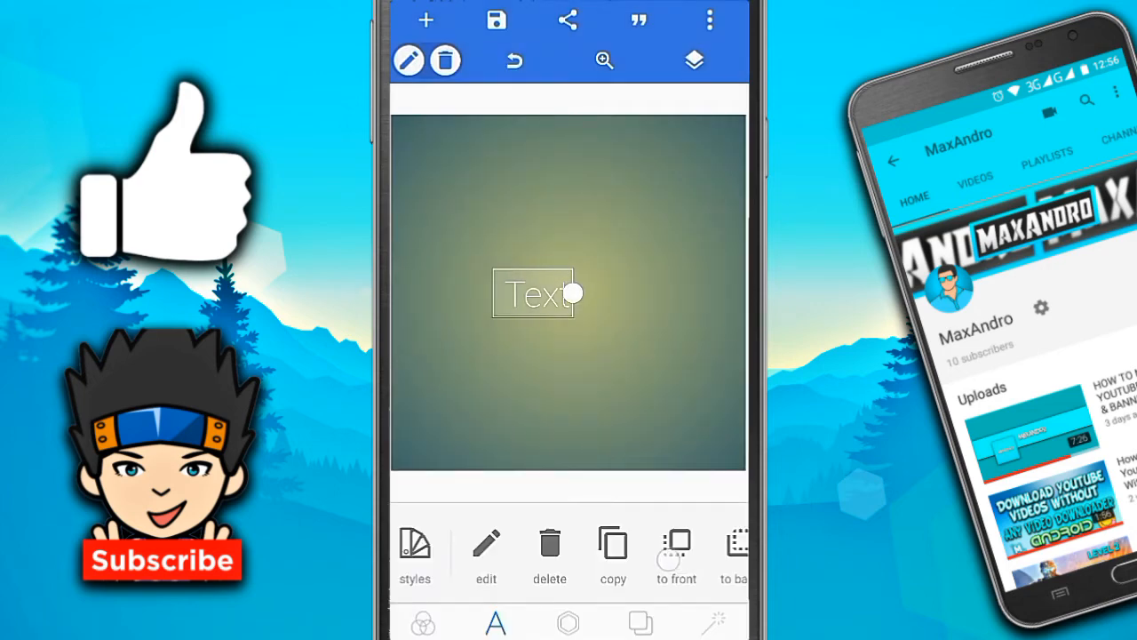
{"action": "scroll", "scroll_direction": "left", "scroll_amount": 3}
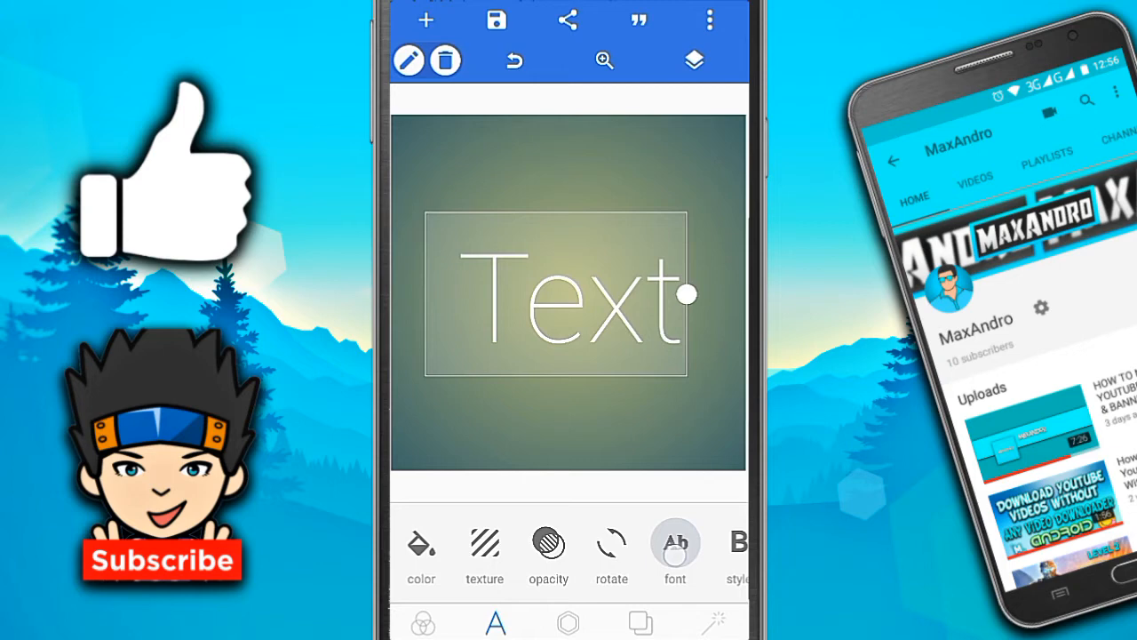
Search My Fonts for 'Bd' and apply the BD Cartoon Shout font to the text
{"action": "left_click", "coordinate": [675, 551]}
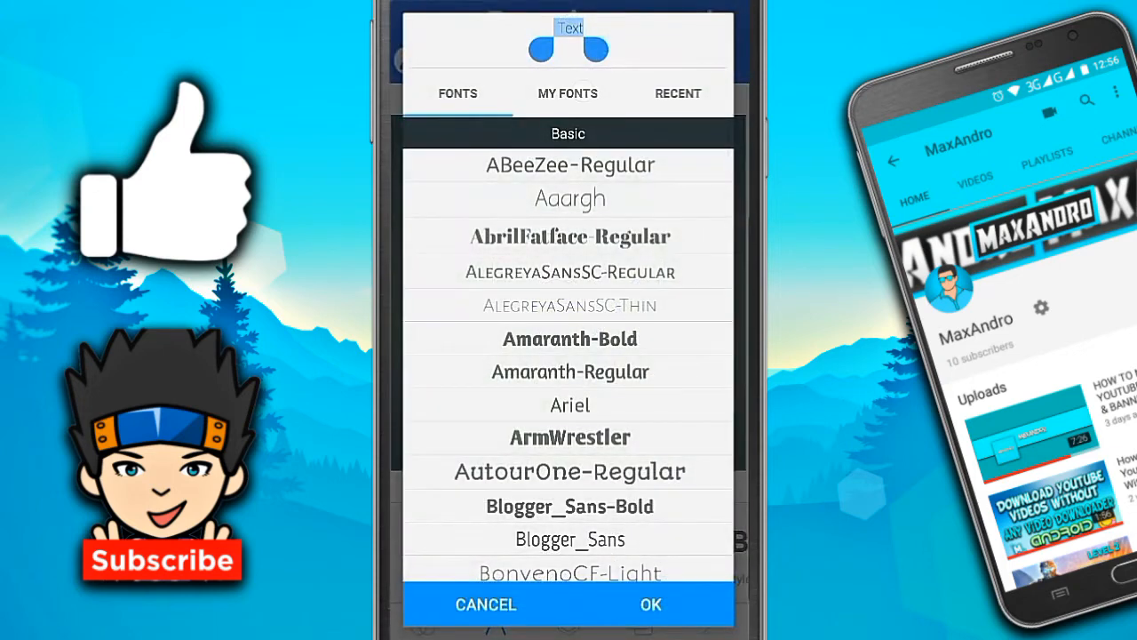
{"action": "left_click", "coordinate": [567, 92]}
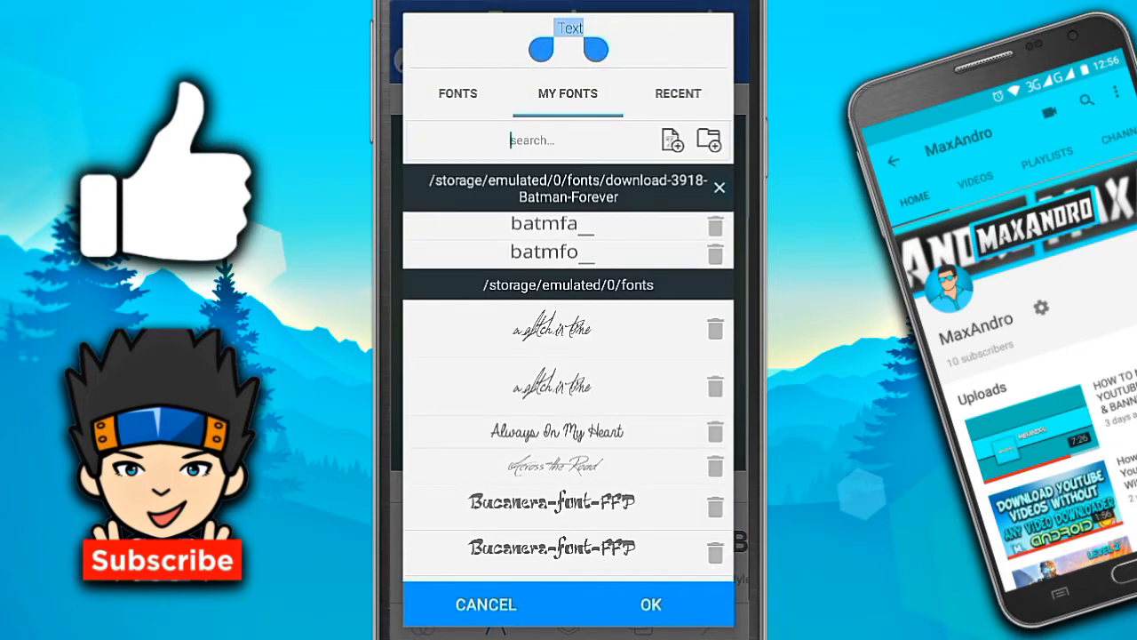
{"action": "left_click", "coordinate": [569, 139]}
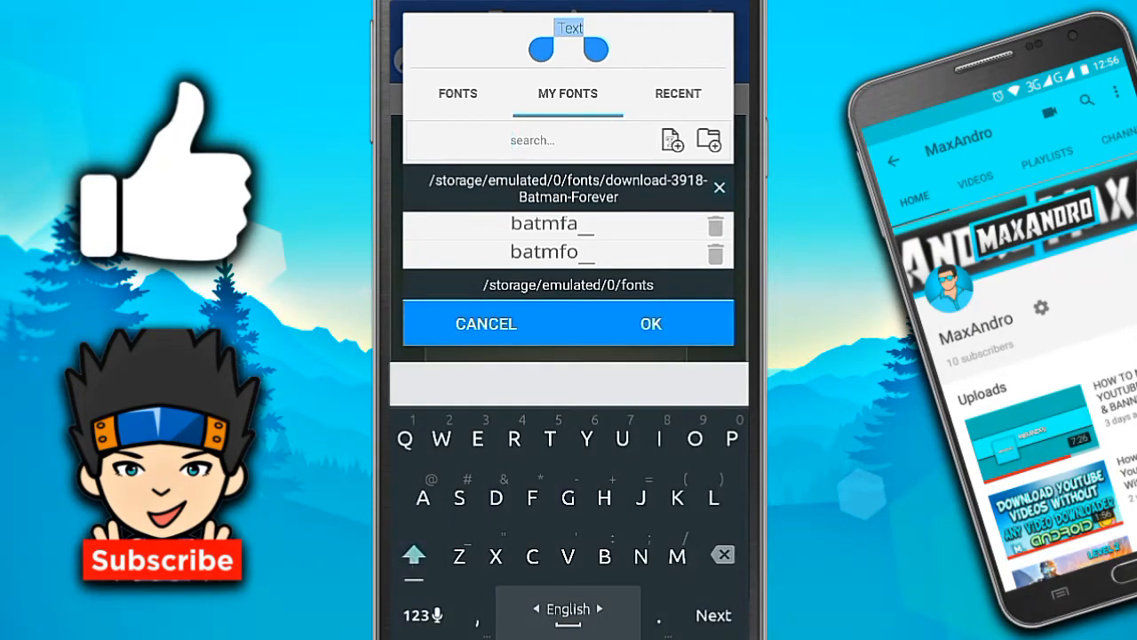
{"action": "type", "text": "Bd"}
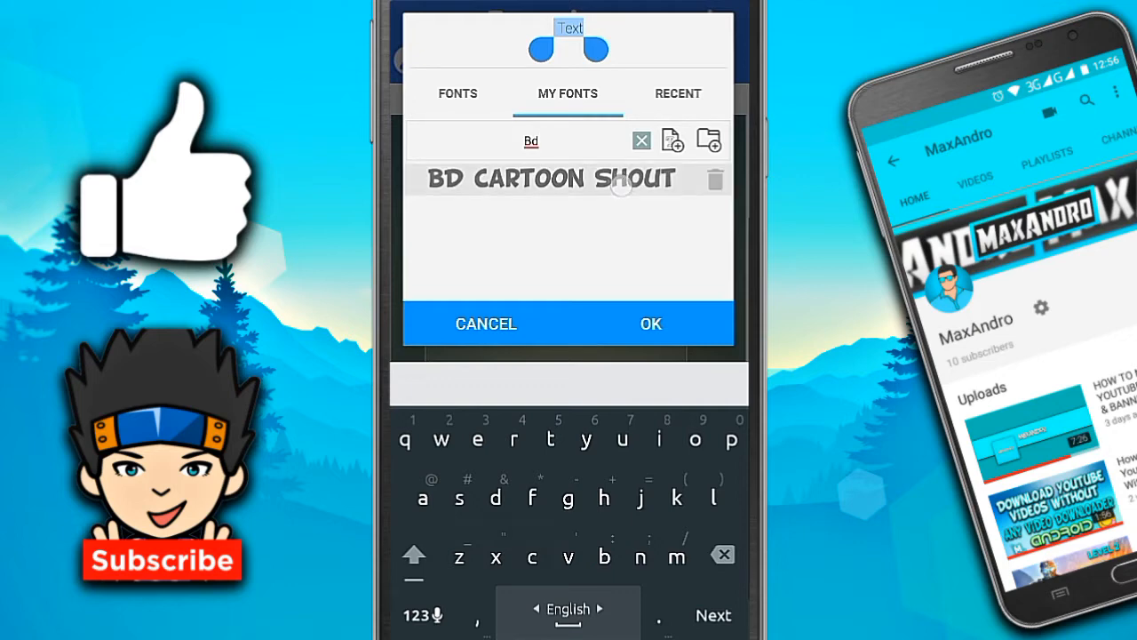
{"action": "left_click", "coordinate": [651, 323]}
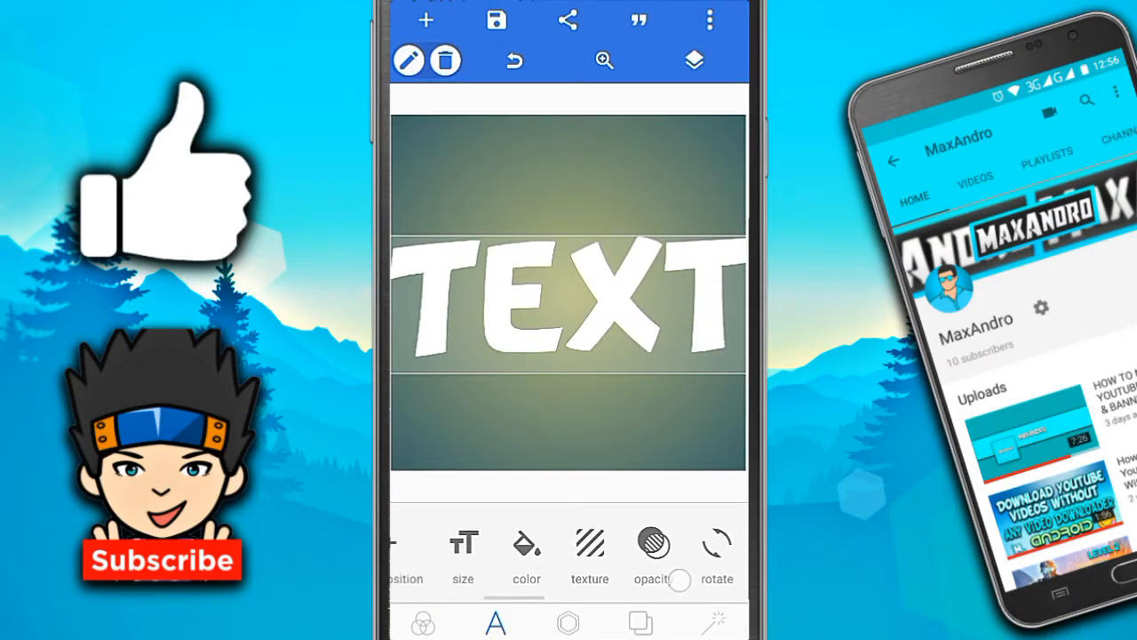
Adjust the TEXT size with the size slider
{"action": "left_click", "coordinate": [462, 542]}
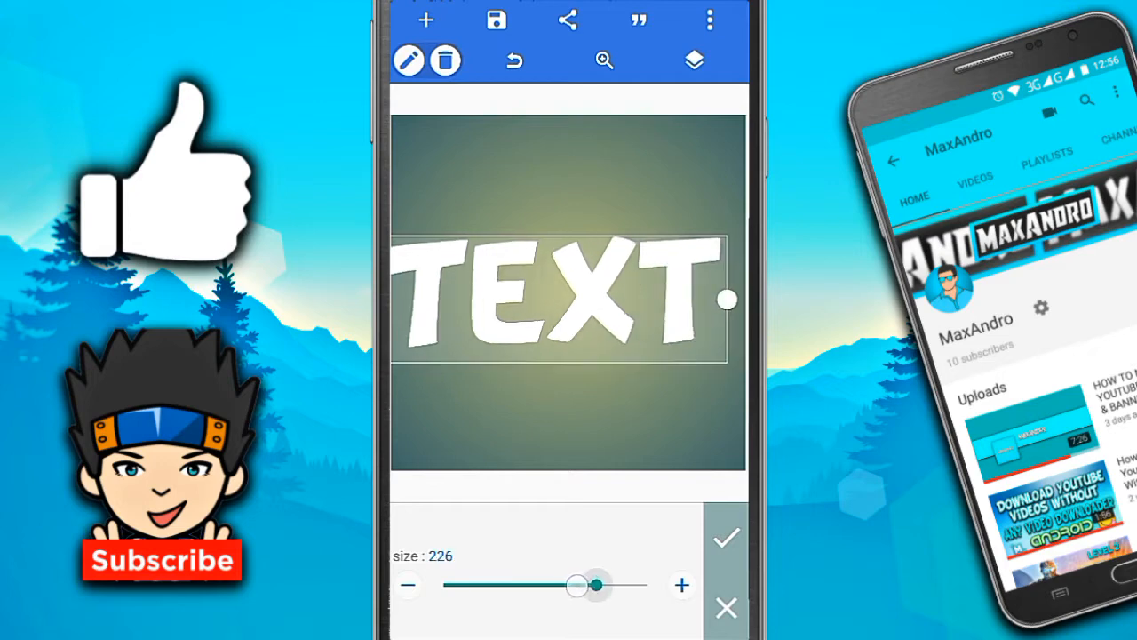
{"action": "left_click_drag", "start_coordinate": [595, 584], "coordinate": [572, 585]}
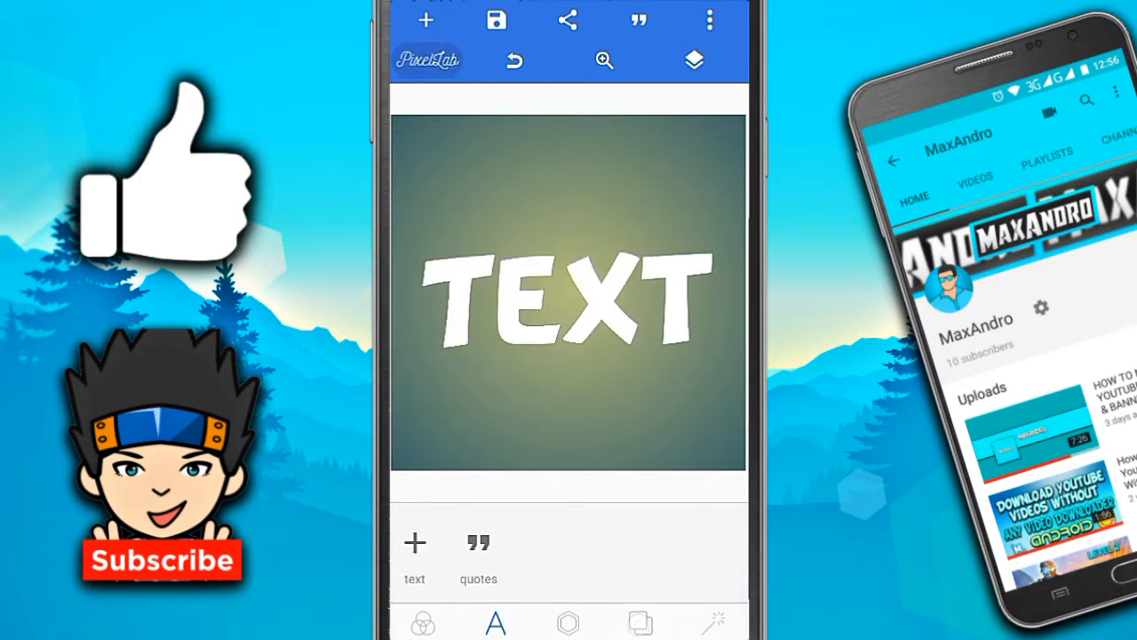
Make the background transparent and export the image at the chosen quality
{"action": "left_click", "coordinate": [640, 622]}
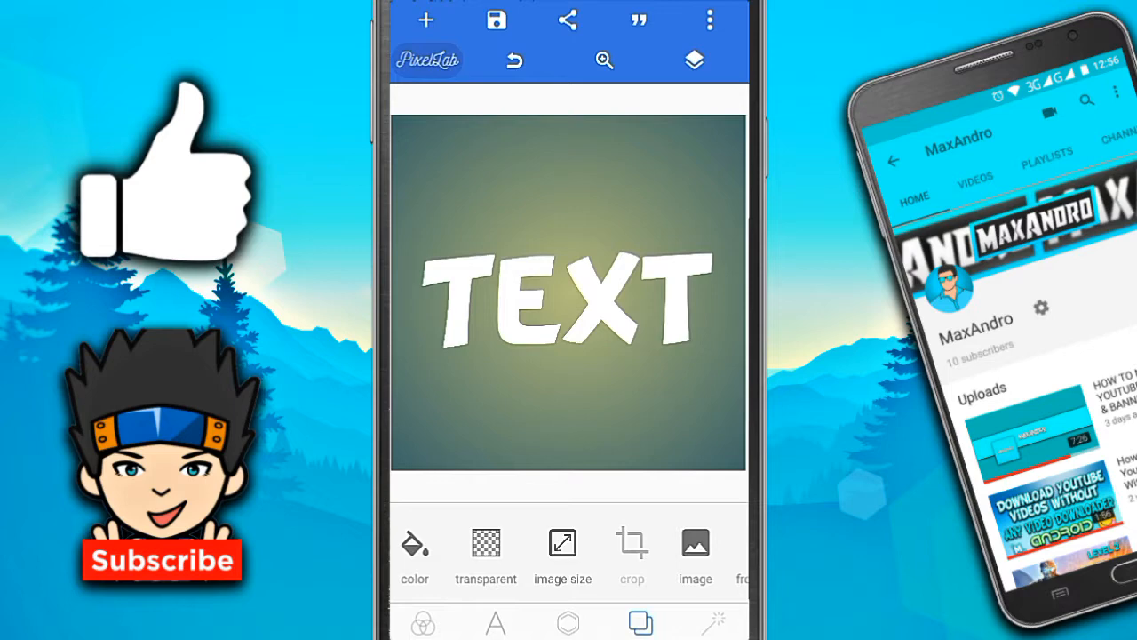
{"action": "left_click", "coordinate": [496, 19]}
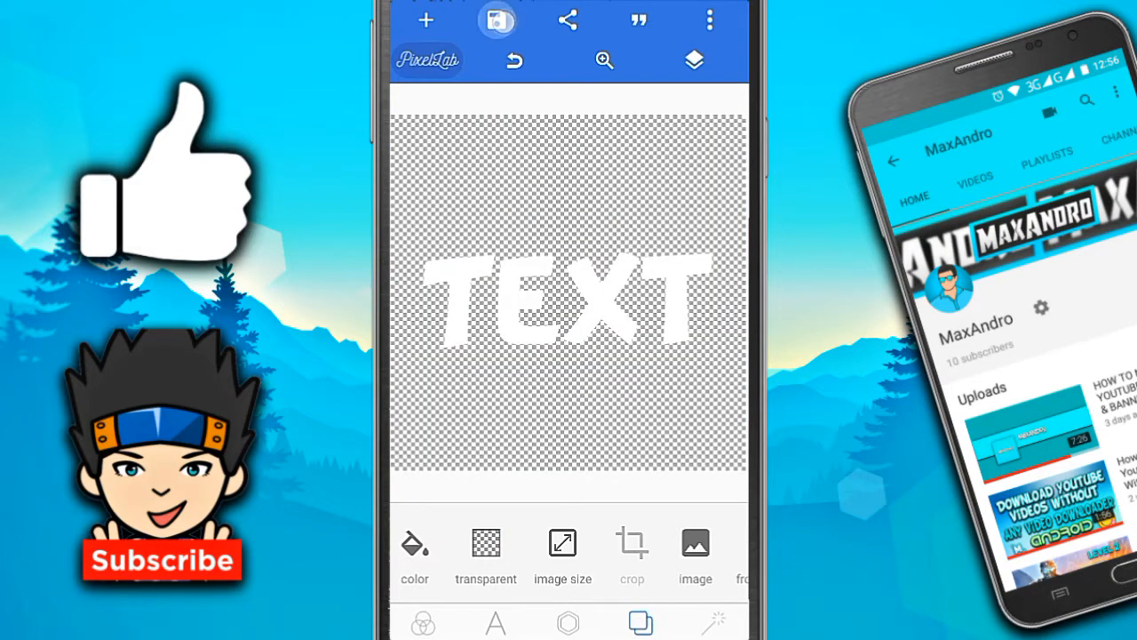
{"action": "left_click", "coordinate": [497, 20]}
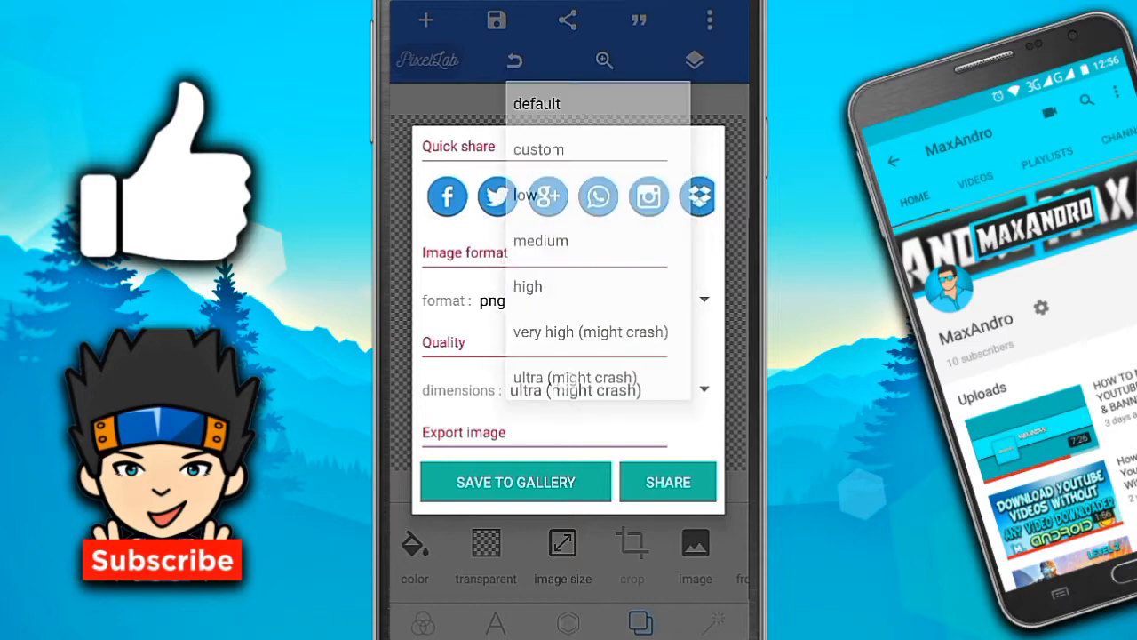
{"action": "left_click", "coordinate": [576, 391]}
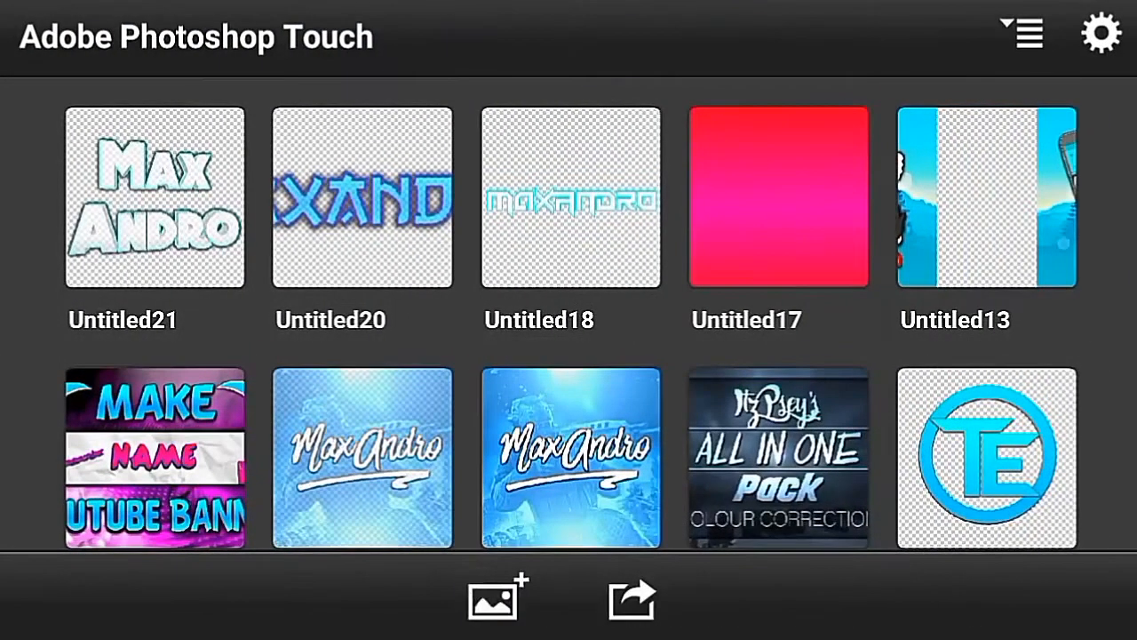
Create a new blank Photoshop Touch document sized 2000 by 2000
{"action": "left_click", "coordinate": [497, 597]}
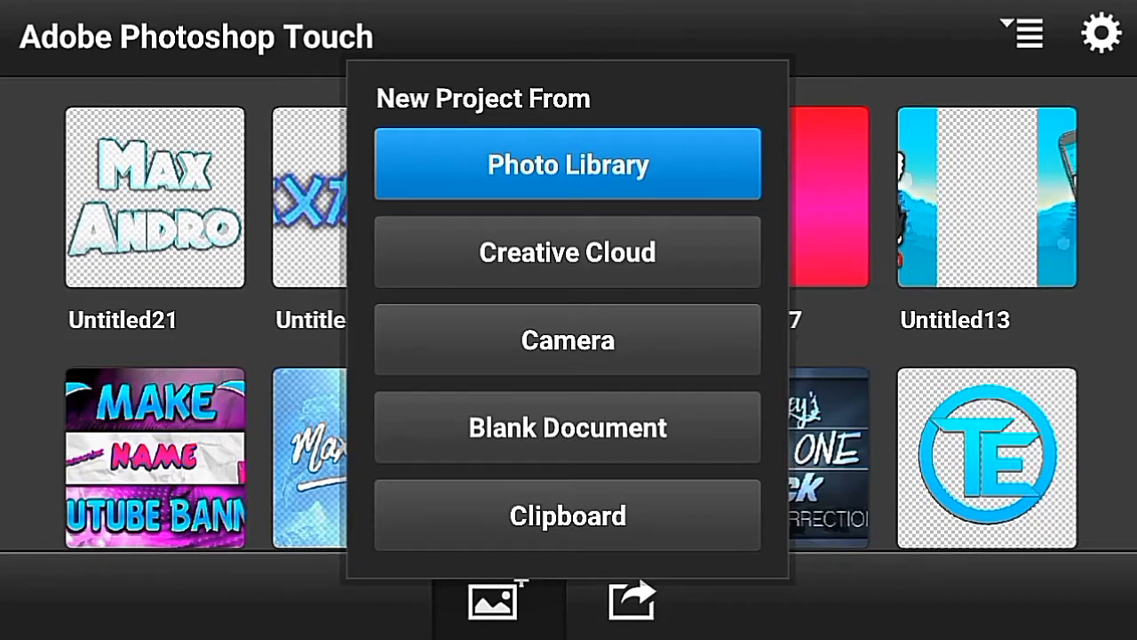
{"action": "left_click", "coordinate": [569, 426]}
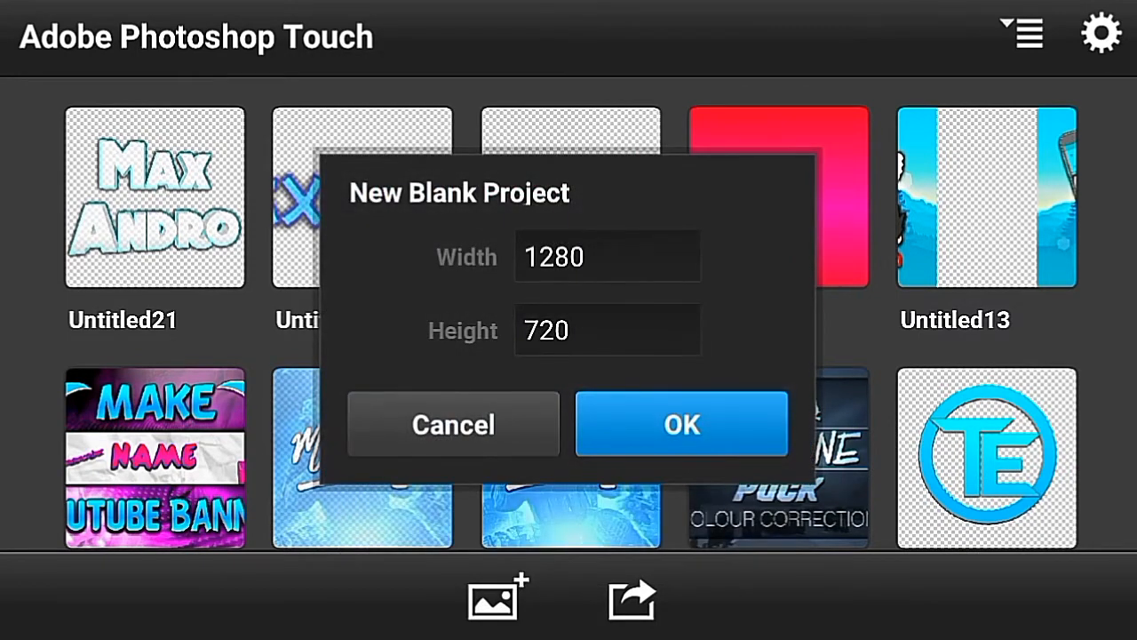
{"action": "left_click", "coordinate": [608, 256]}
{"action": "type", "text": "2000"}
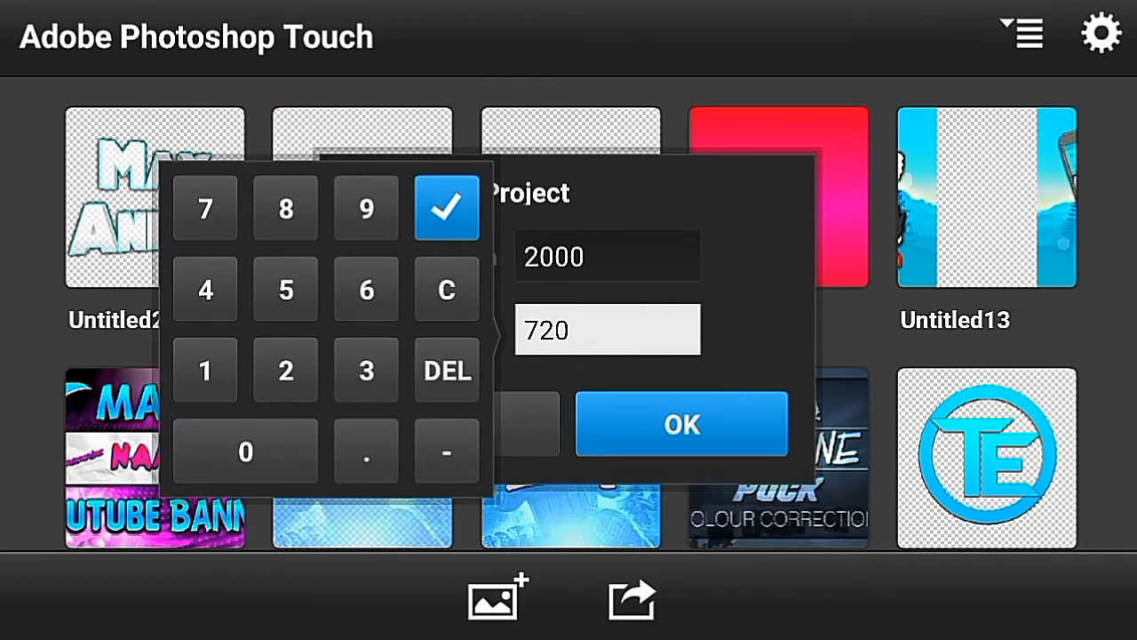
{"action": "left_click", "coordinate": [245, 452]}
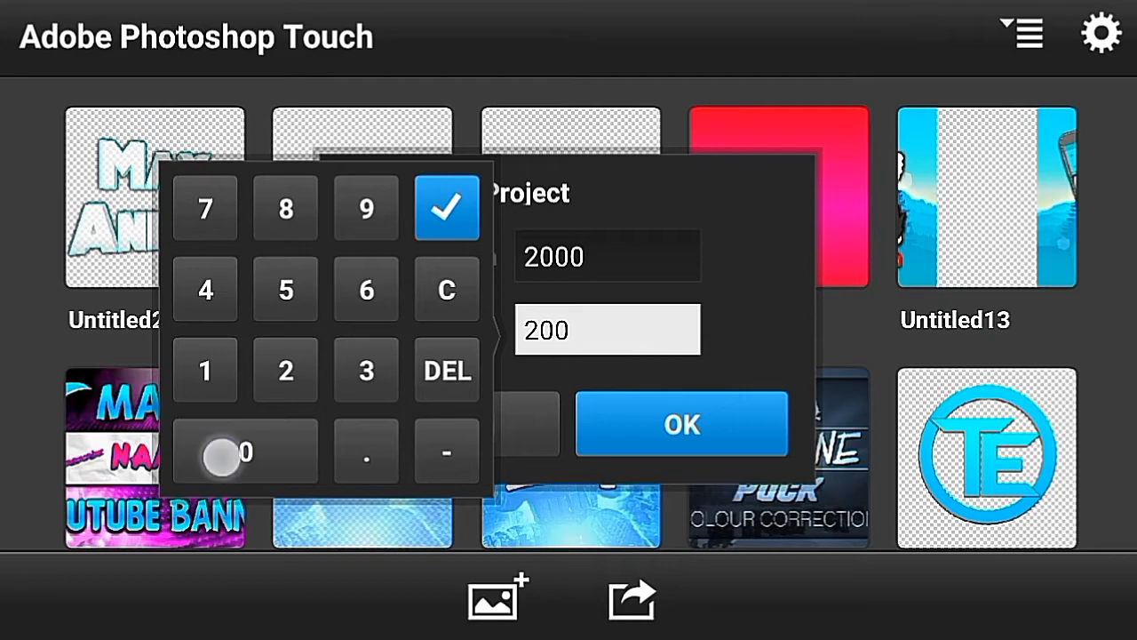
{"action": "left_click", "coordinate": [448, 208]}
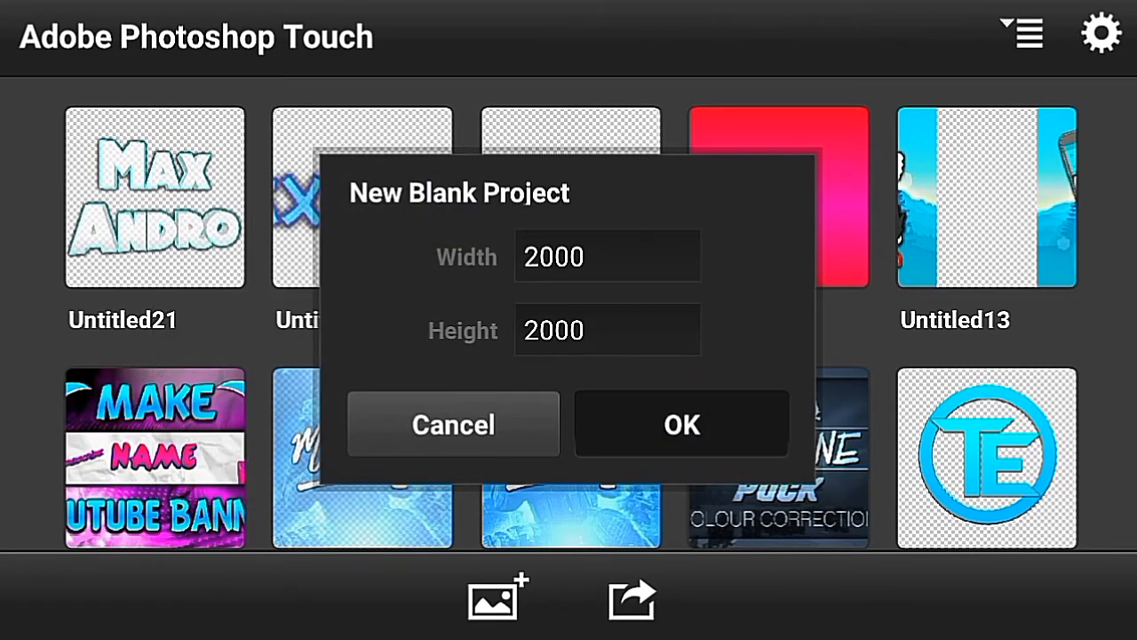
{"action": "left_click", "coordinate": [682, 423]}
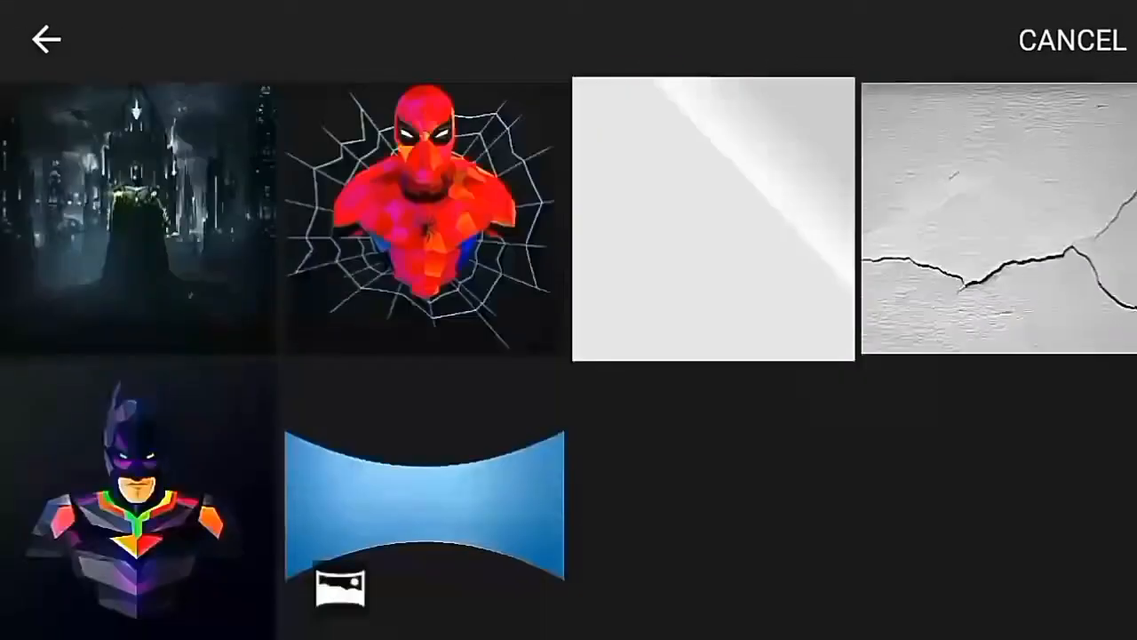
Import the wall photo and stretch it left to about X -268 px so it fills the canvas
{"action": "left_click", "coordinate": [712, 221]}
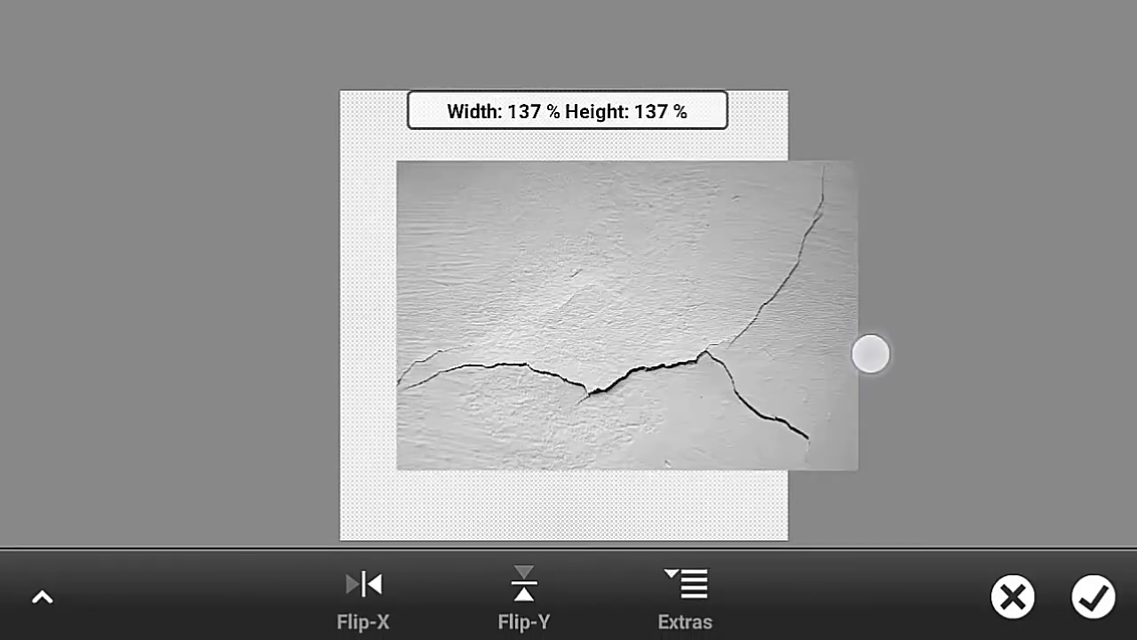
{"action": "left_click_drag", "start_coordinate": [872, 353], "coordinate": [773, 373]}
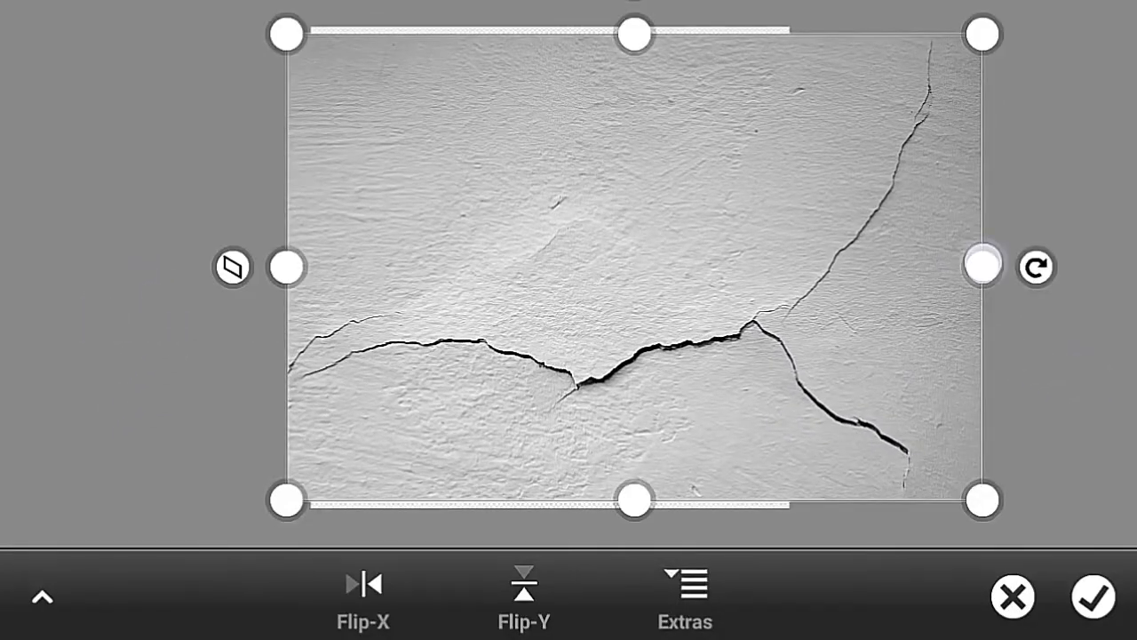
{"action": "left_click_drag", "start_coordinate": [978, 267], "coordinate": [928, 302]}
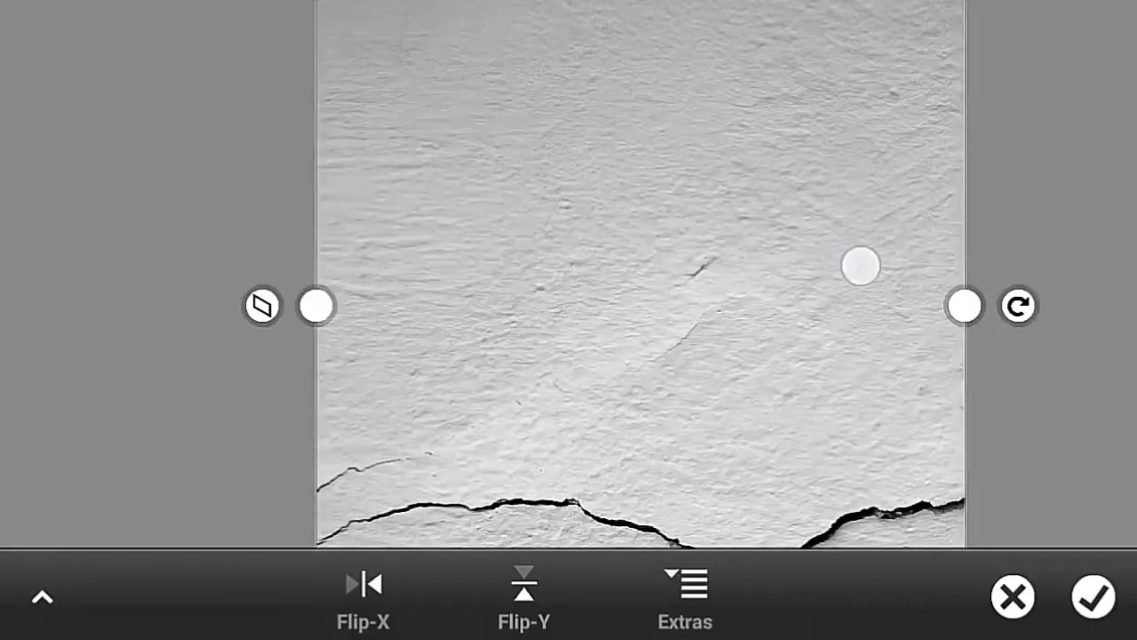
{"action": "left_click_drag", "start_coordinate": [860, 265], "coordinate": [800, 373]}
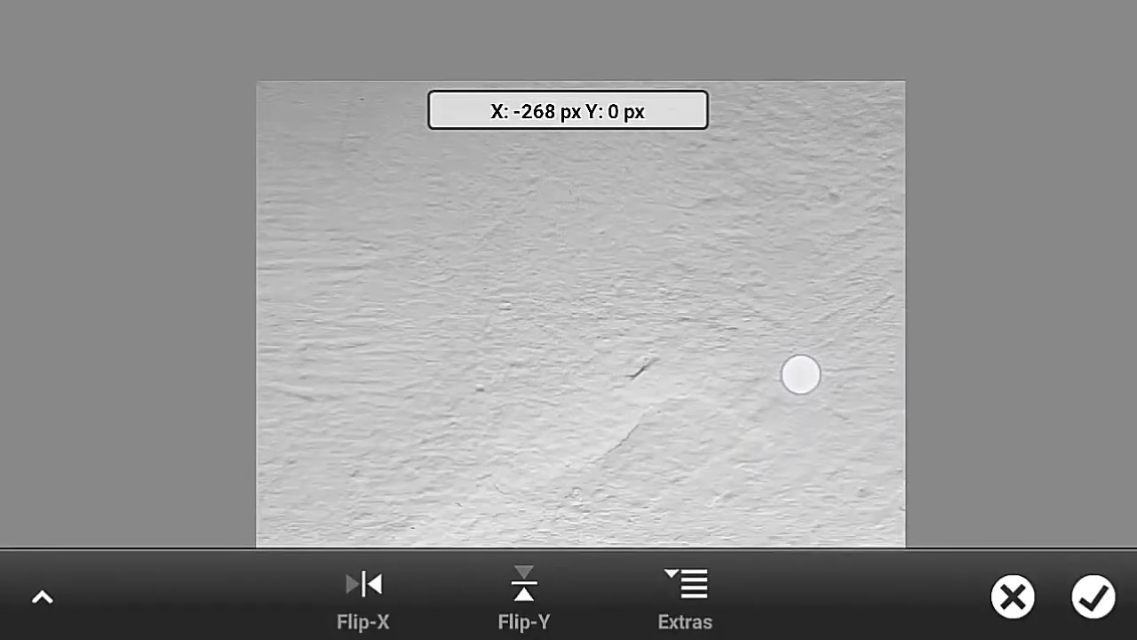
{"action": "left_click", "coordinate": [1095, 597]}
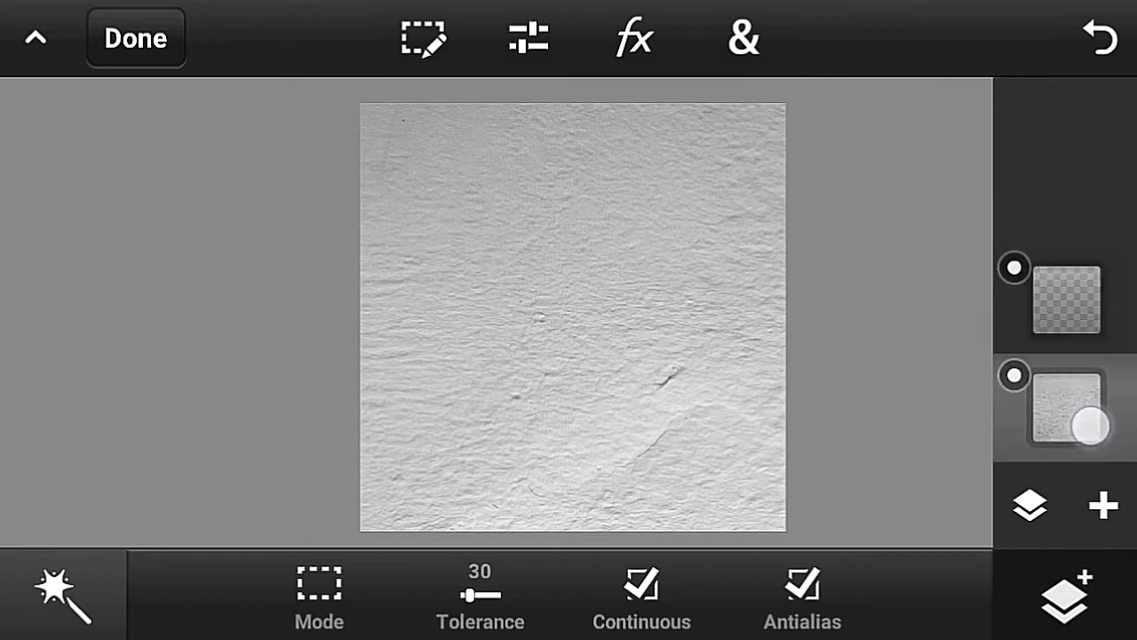
Add the white TEXT image from the photo library as a layer over the wall
{"action": "left_click", "coordinate": [1102, 506]}
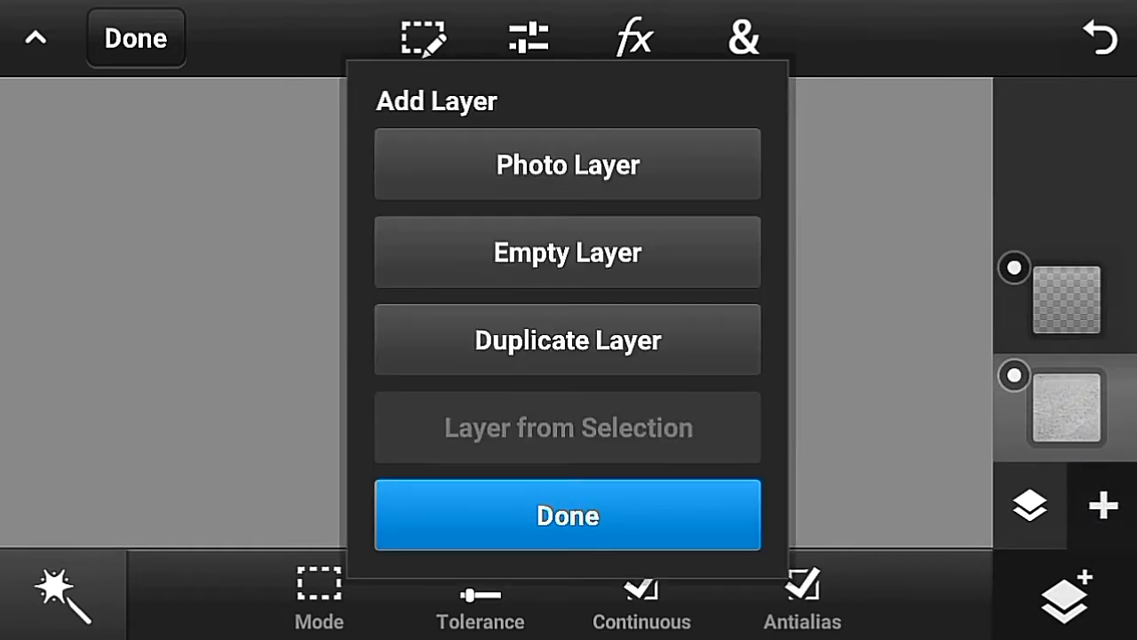
{"action": "left_click", "coordinate": [567, 163]}
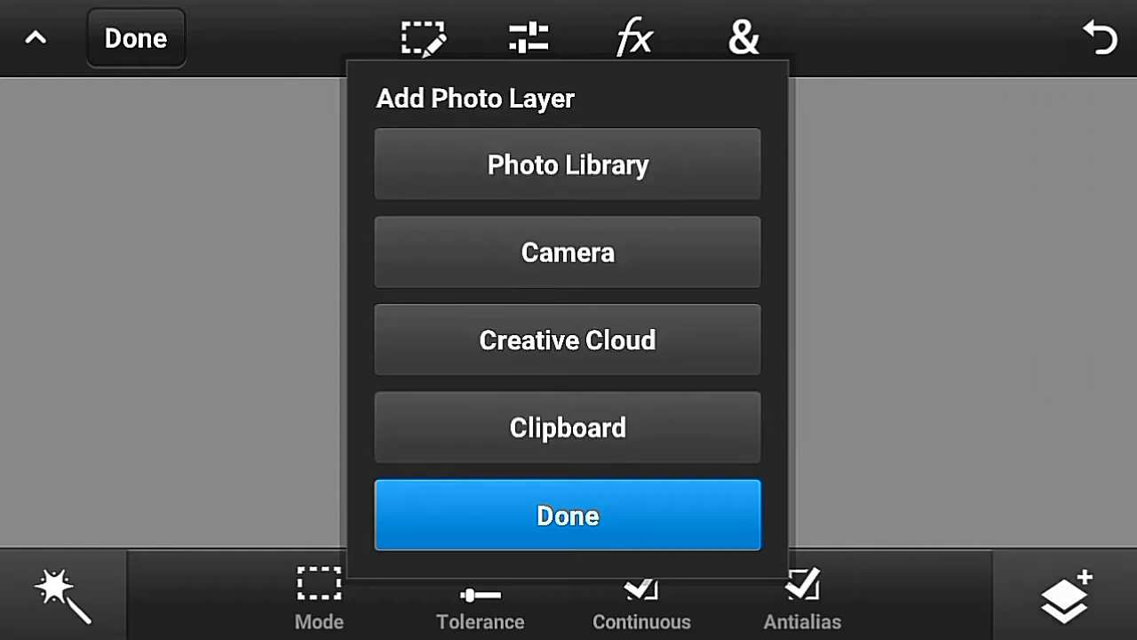
{"action": "left_click", "coordinate": [569, 163]}
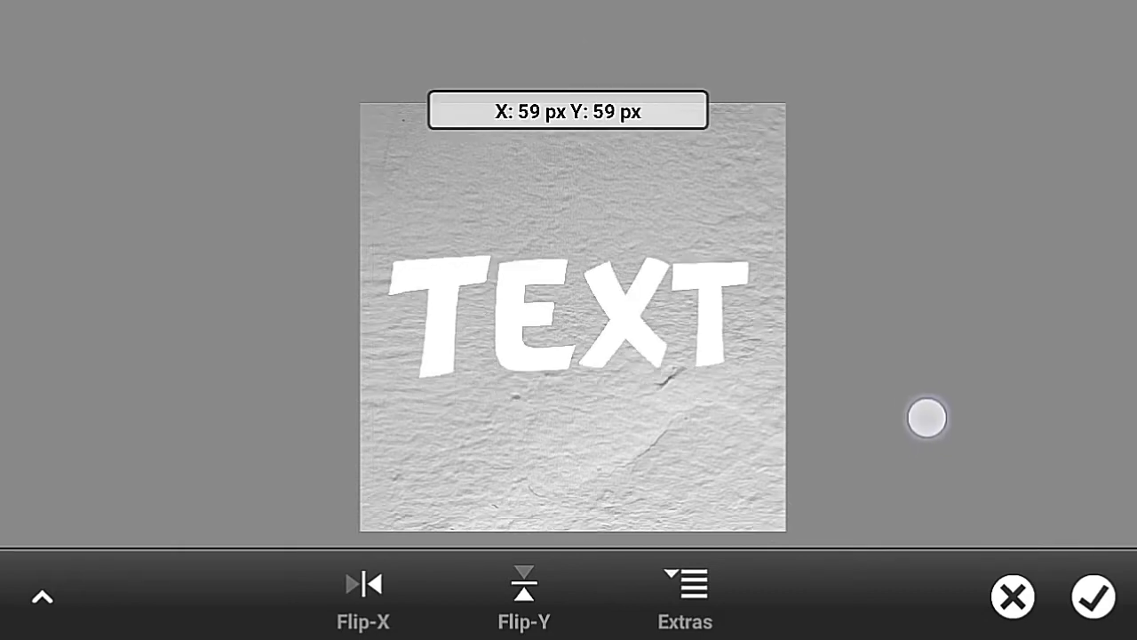
{"action": "left_click", "coordinate": [927, 418]}
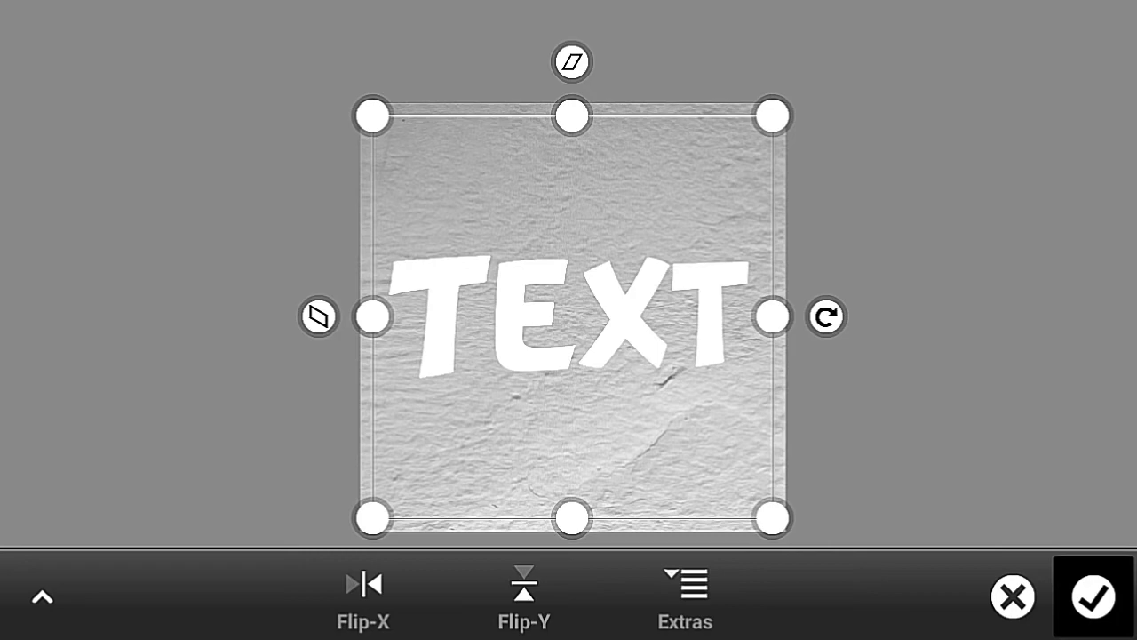
{"action": "left_click", "coordinate": [1095, 597]}
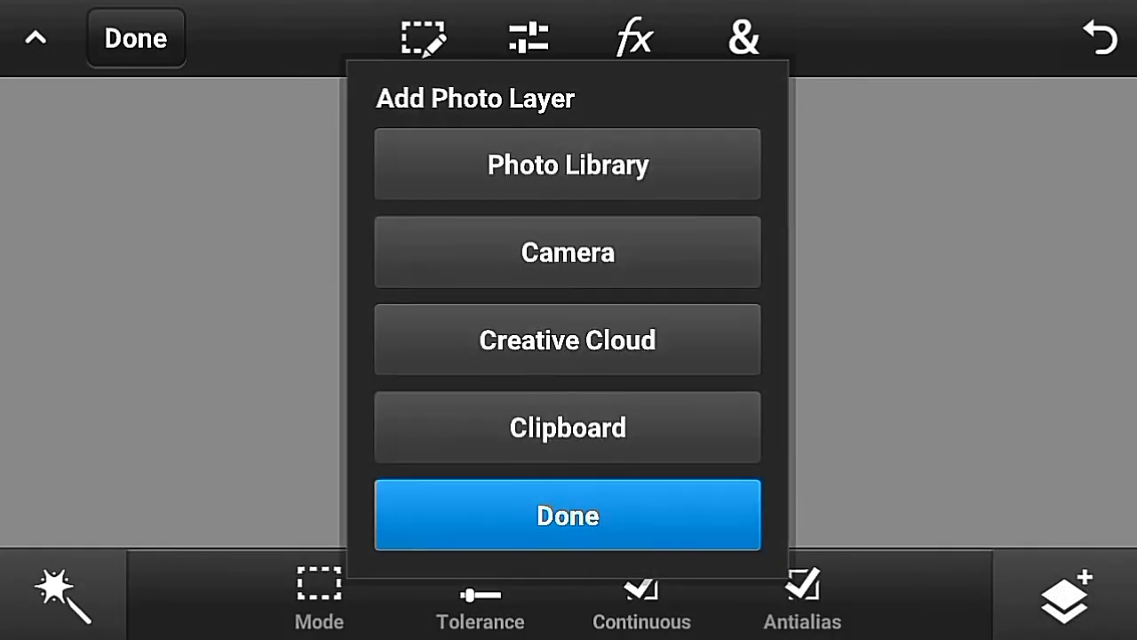
Add the cracked wall photo from the library as the top layer
{"action": "left_click", "coordinate": [567, 164]}
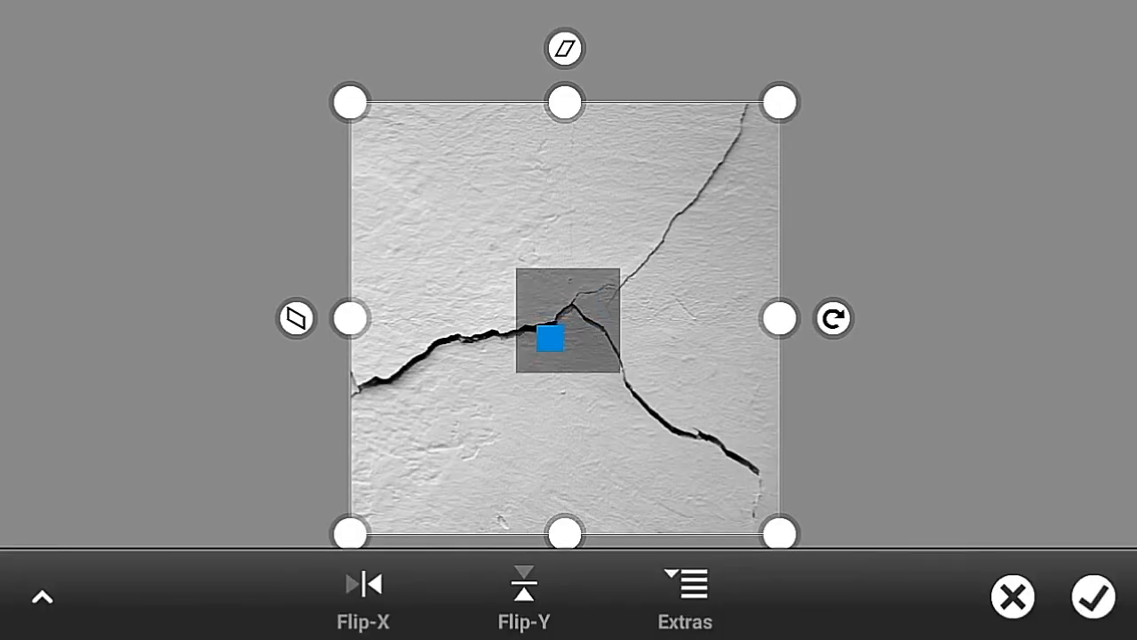
{"action": "left_click", "coordinate": [1095, 598]}
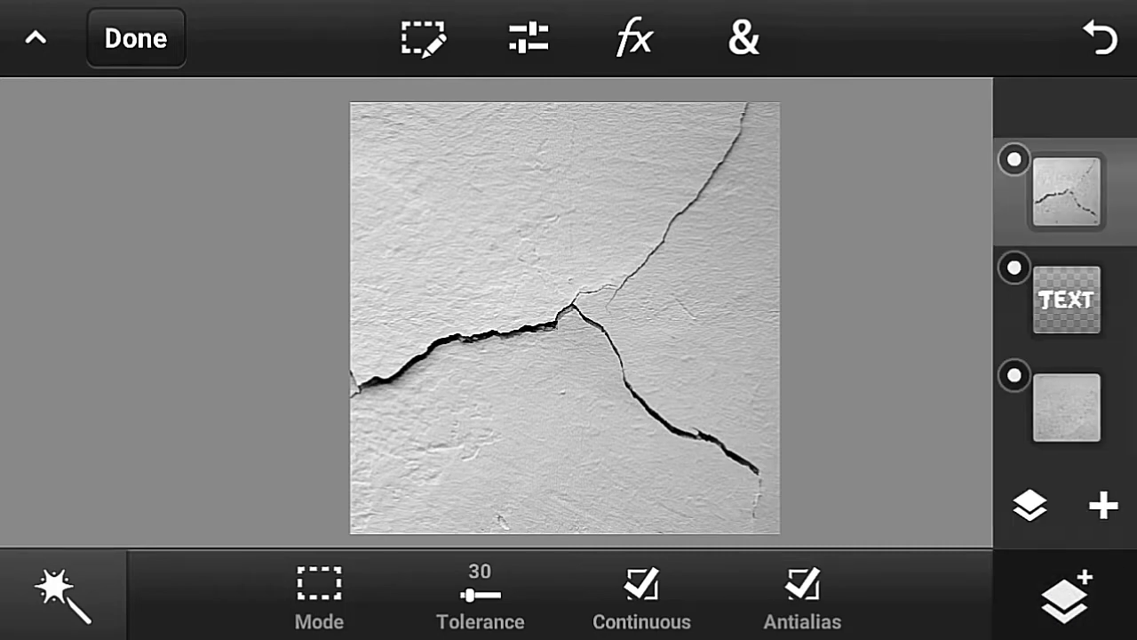
Set the cracked-wall layer's blend mode to Multiply, then select the bottom wall layer
{"action": "left_click", "coordinate": [1029, 506]}
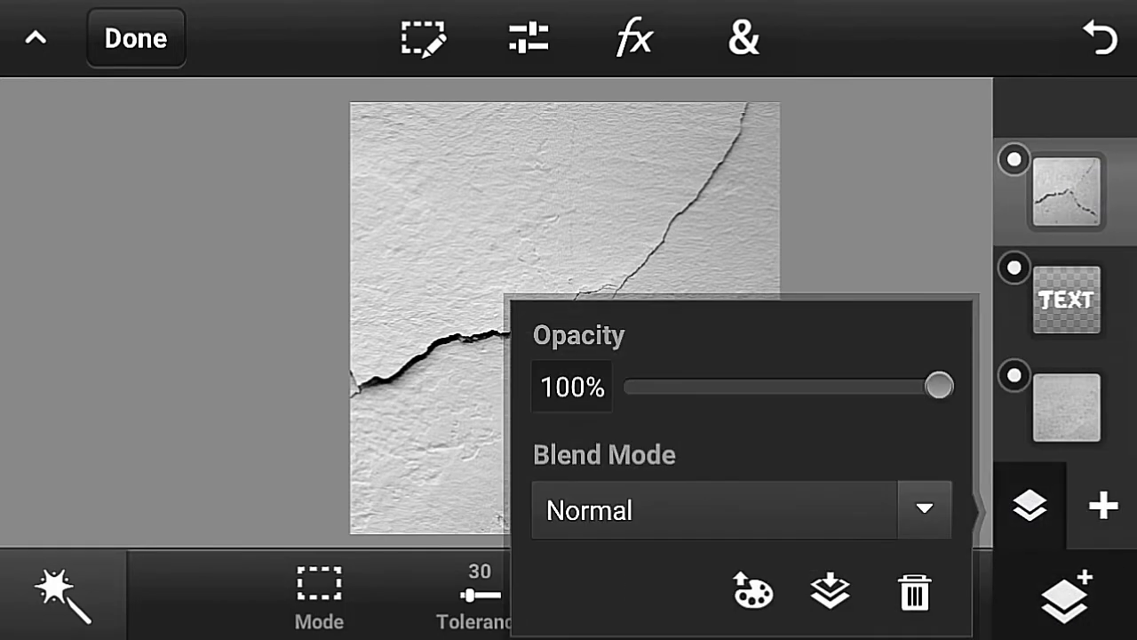
{"action": "left_click", "coordinate": [924, 508]}
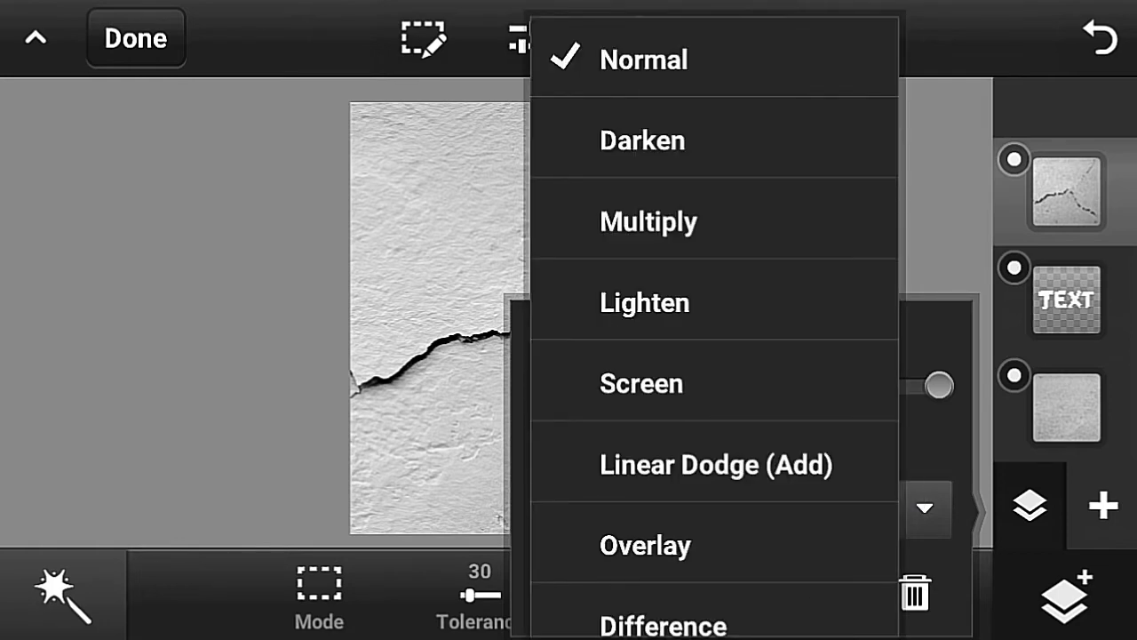
{"action": "left_click", "coordinate": [649, 221]}
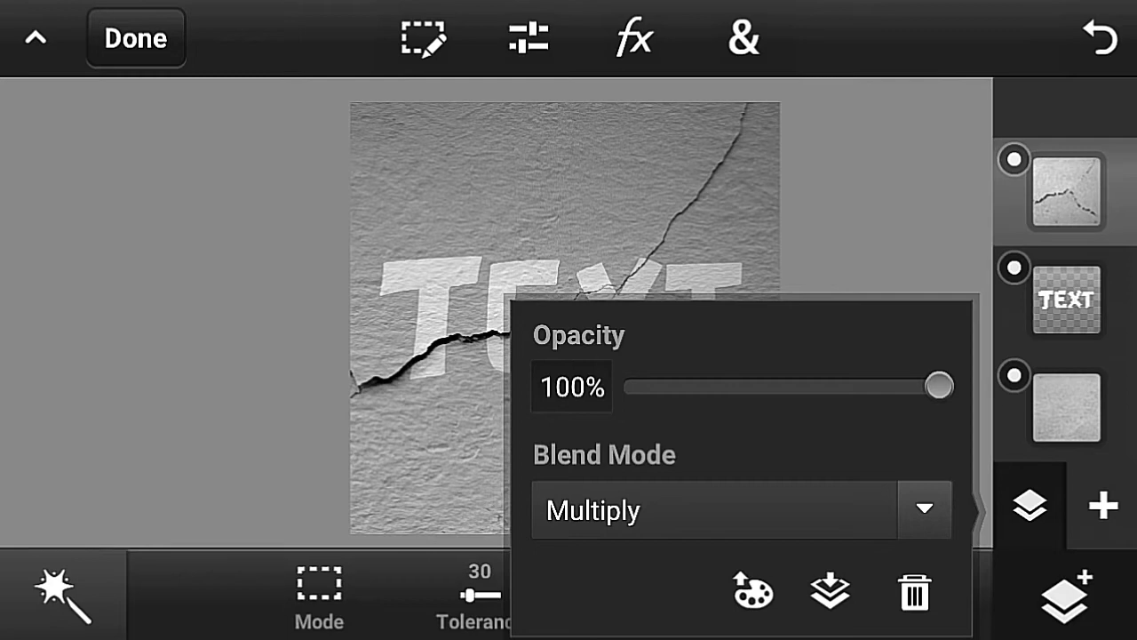
{"action": "left_click", "coordinate": [1029, 507]}
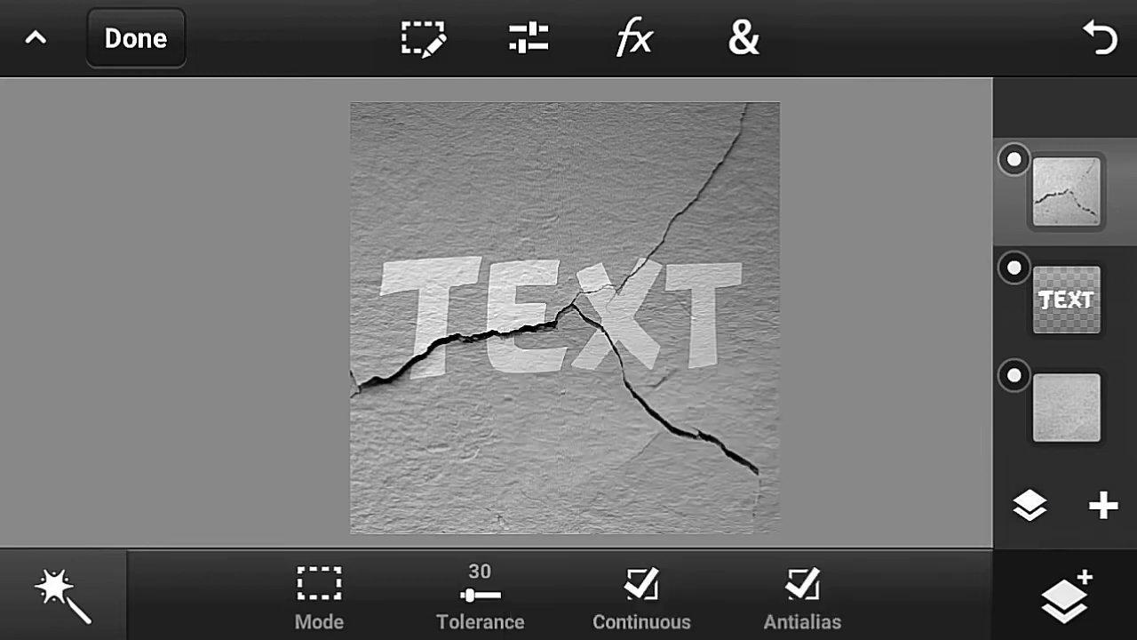
{"action": "left_click", "coordinate": [1063, 406]}
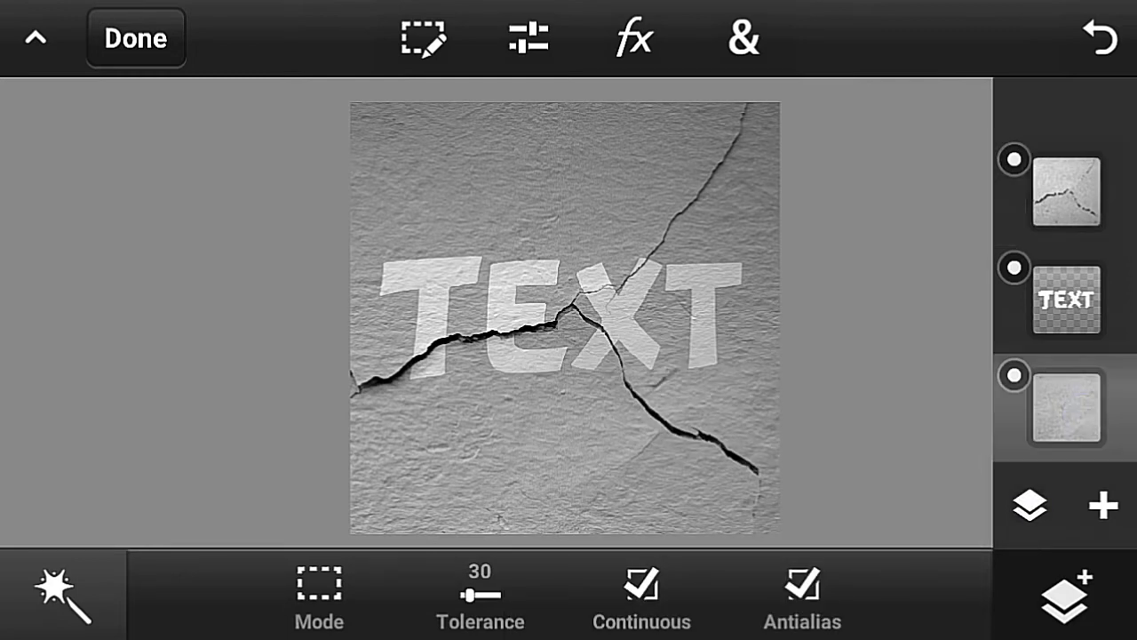
Apply Color Balance to the wall layer with Red -66% and Green -29% for a blue tint
{"action": "left_click", "coordinate": [528, 37]}
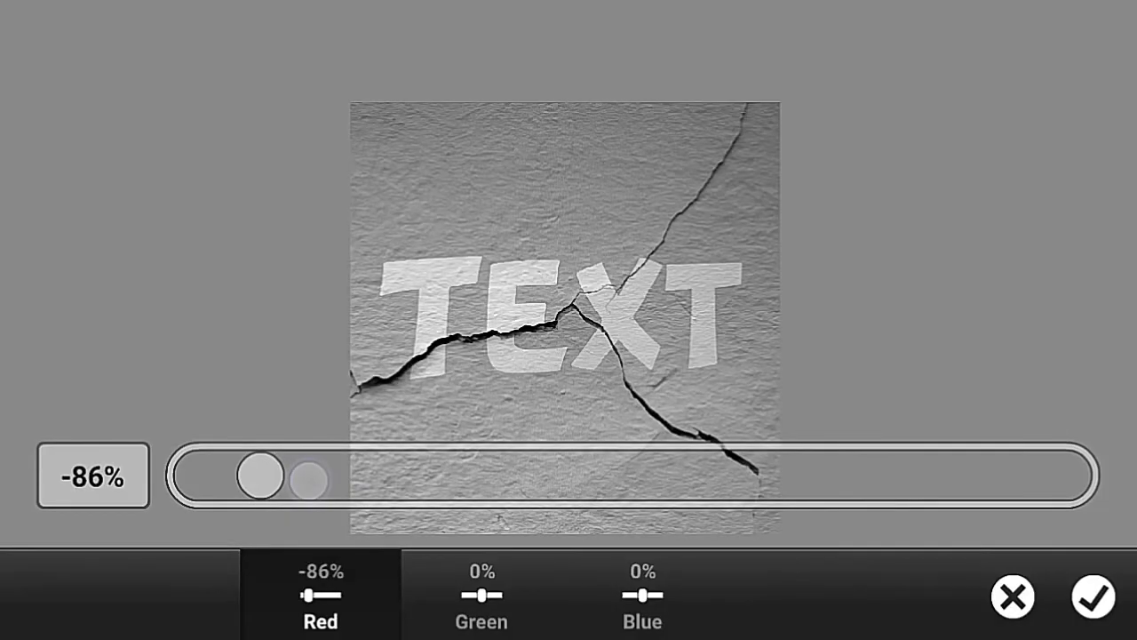
{"action": "left_click_drag", "start_coordinate": [263, 476], "coordinate": [309, 477]}
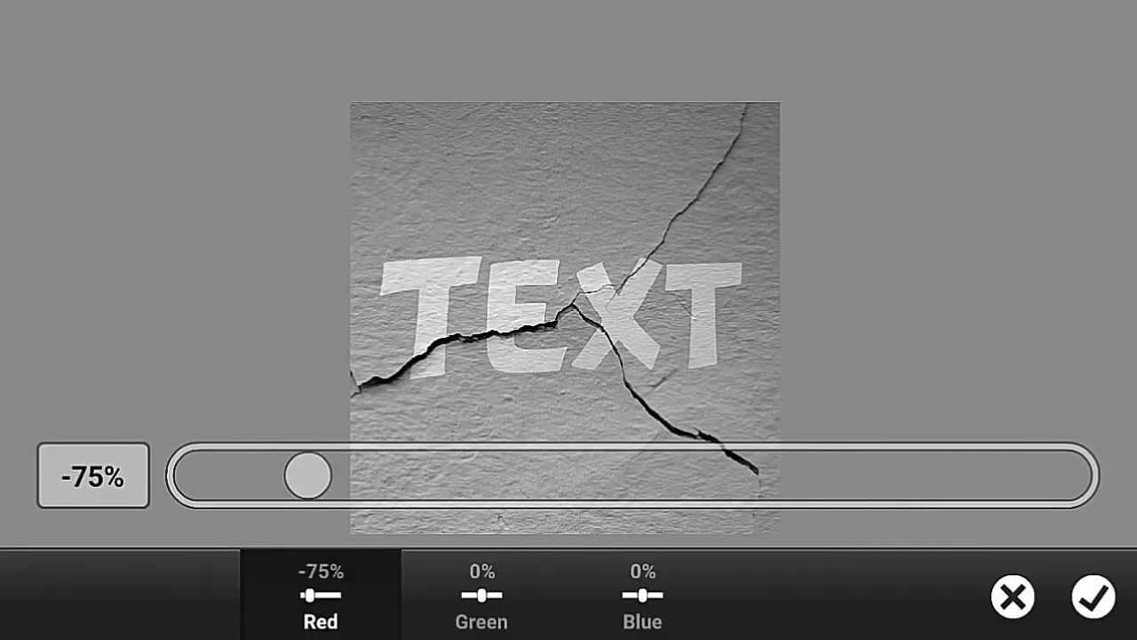
{"action": "left_click_drag", "start_coordinate": [306, 476], "coordinate": [322, 476]}
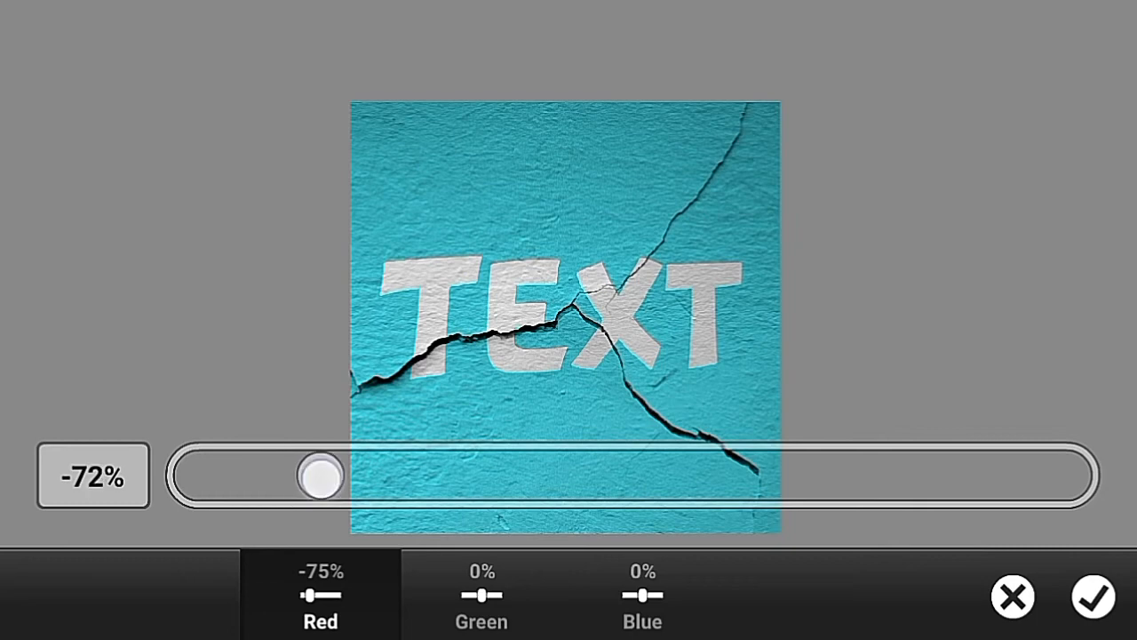
{"action": "left_click_drag", "start_coordinate": [320, 477], "coordinate": [347, 477]}
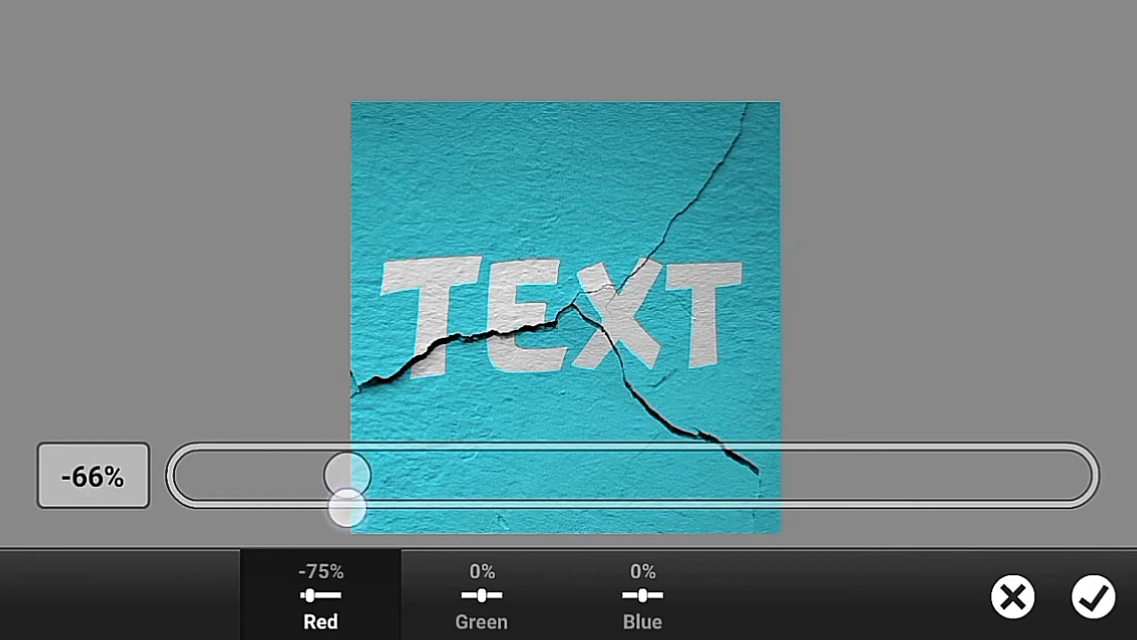
{"action": "left_click", "coordinate": [480, 593]}
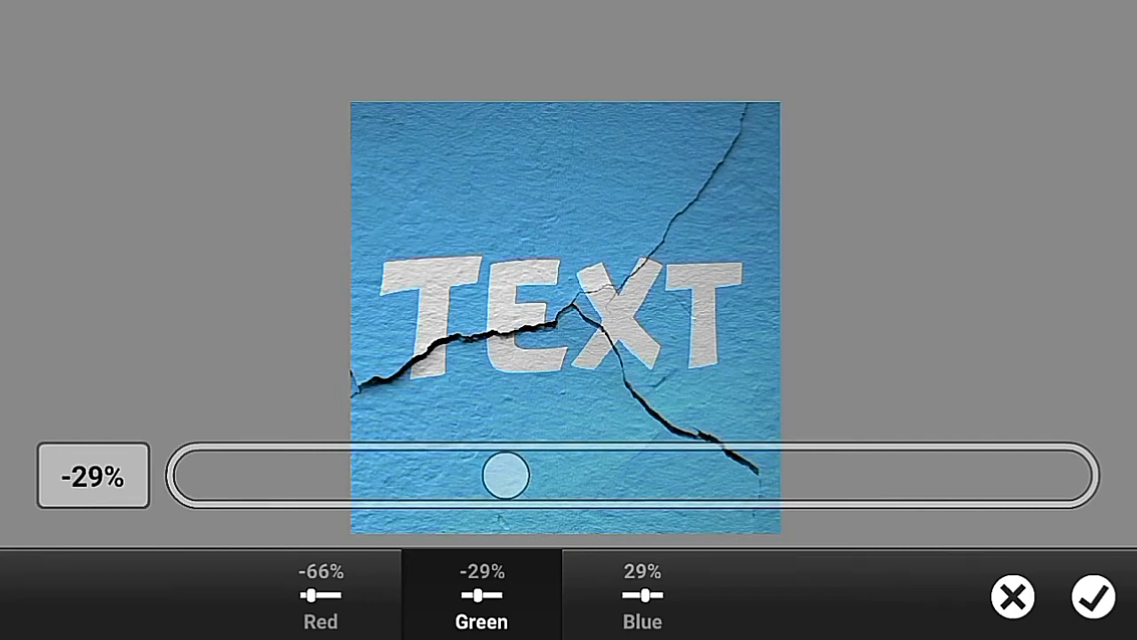
{"action": "left_click_drag", "start_coordinate": [509, 477], "coordinate": [487, 476]}
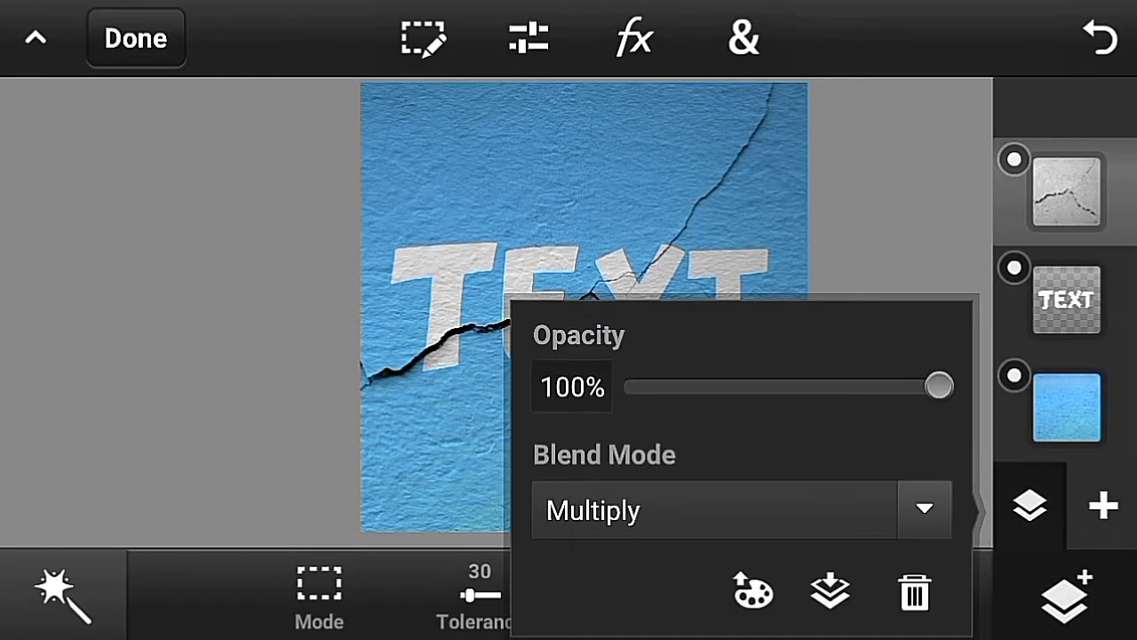
Merge the visible layers into a single image layer
{"action": "left_click", "coordinate": [828, 593]}
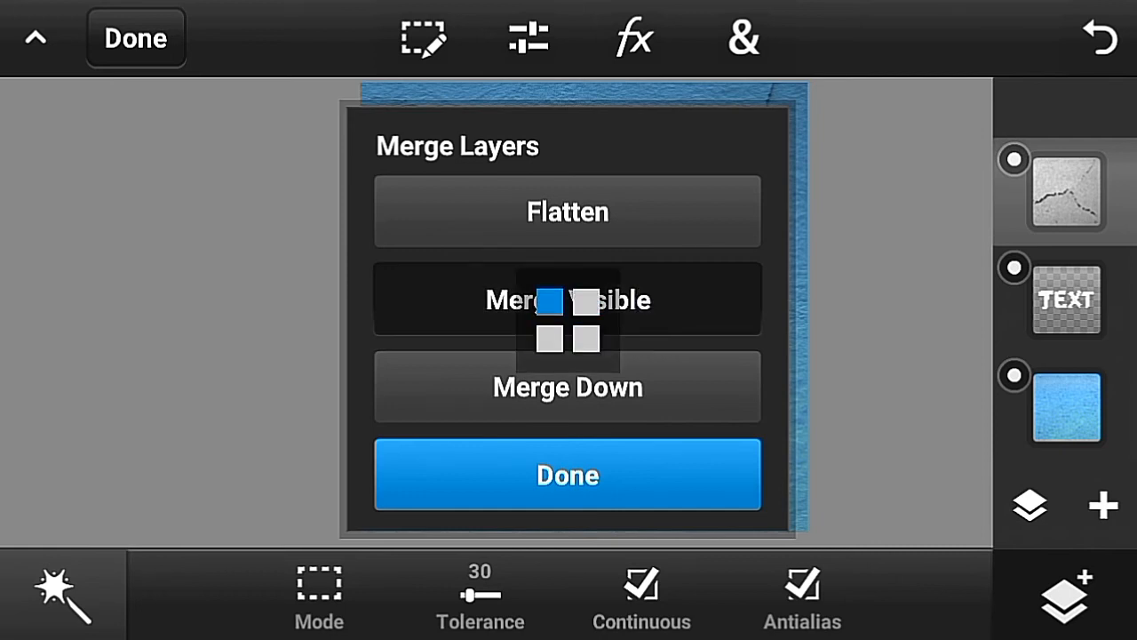
{"action": "left_click", "coordinate": [569, 475]}
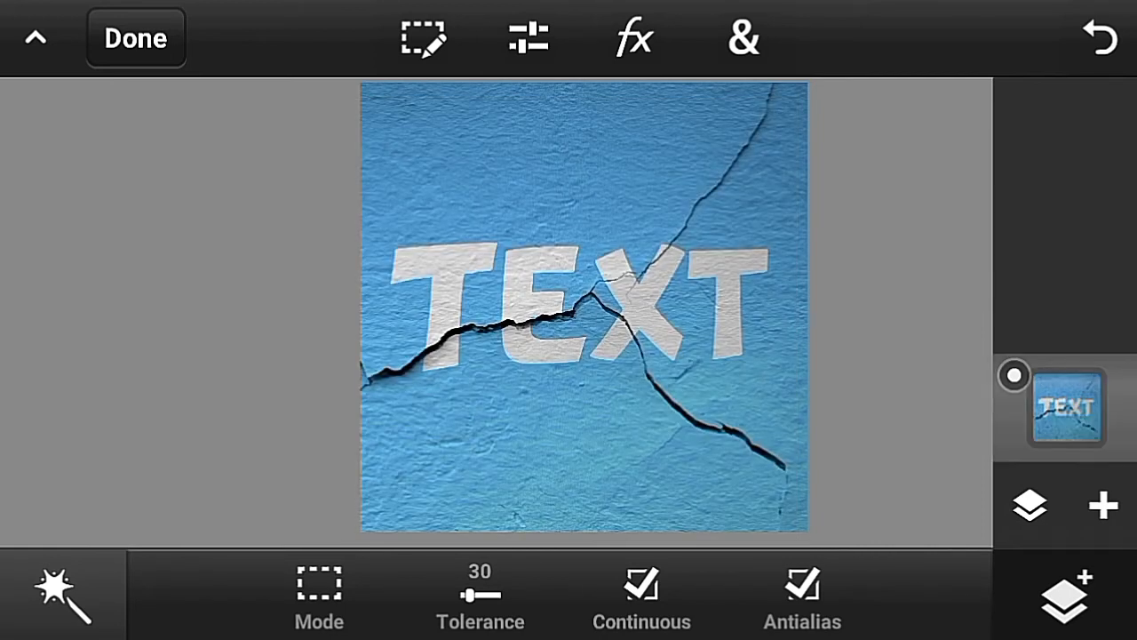